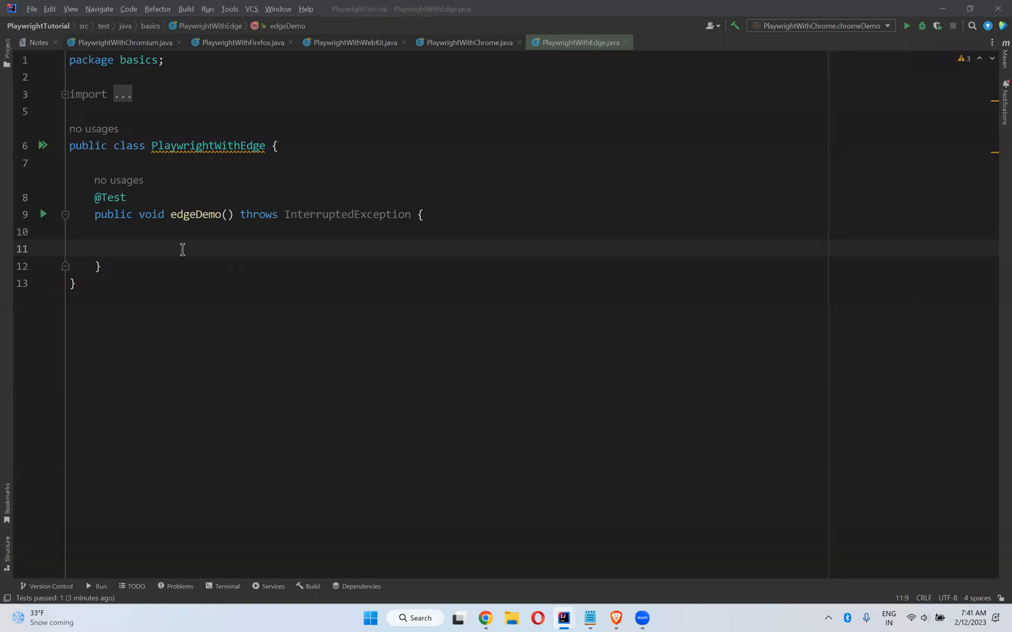
# Review the setChannel launch line in PlaywrightWithChrome.java while keeping edgeDemo empty.
pyautogui.click(120, 250)
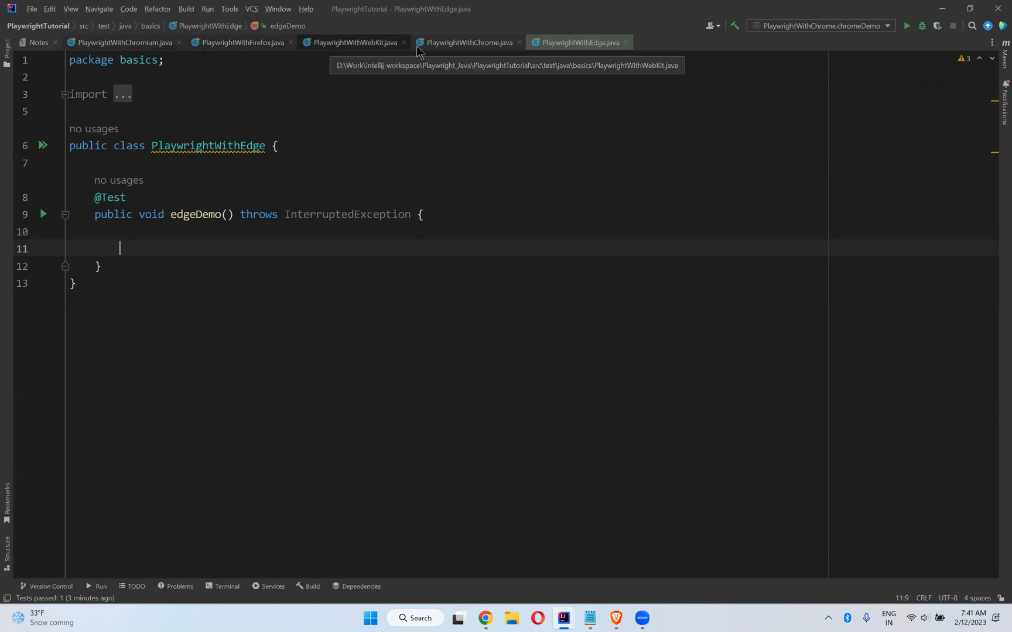
pyautogui.click(467, 42)
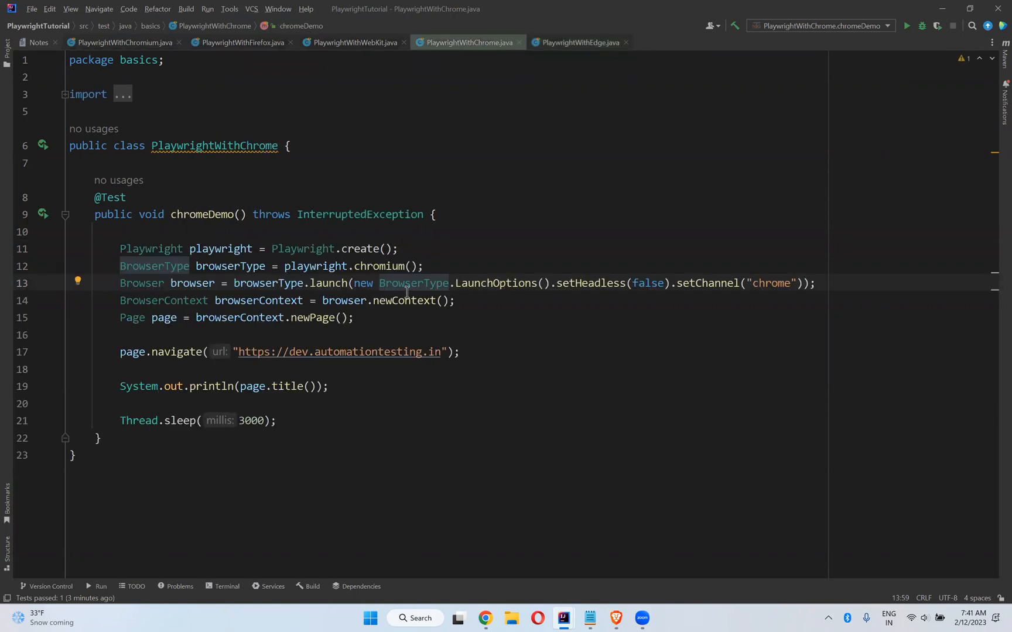
pyautogui.moveTo(697, 269)
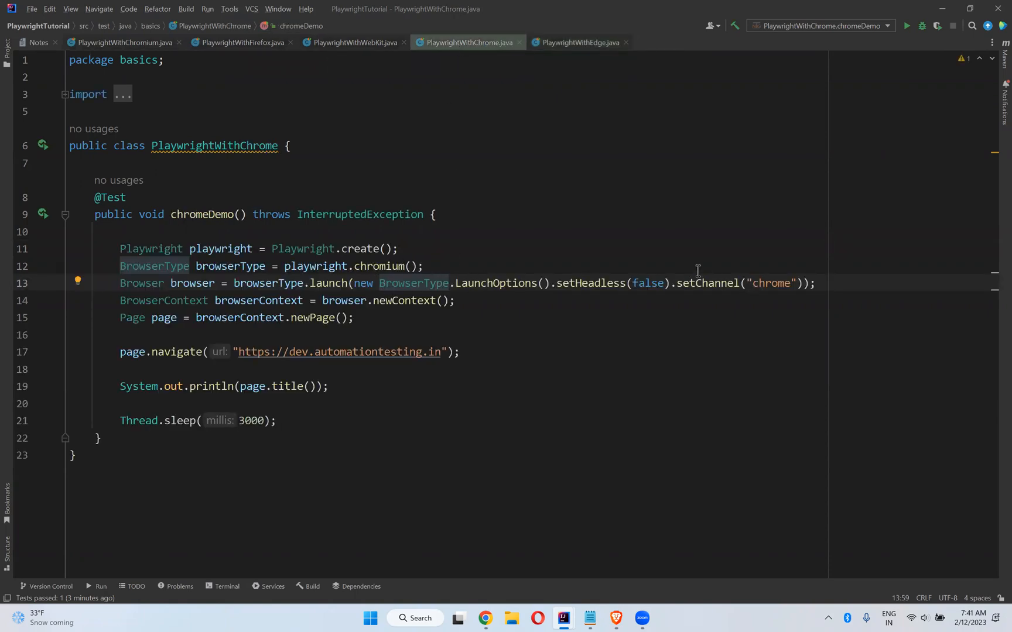
pyautogui.doubleClick(706, 282)
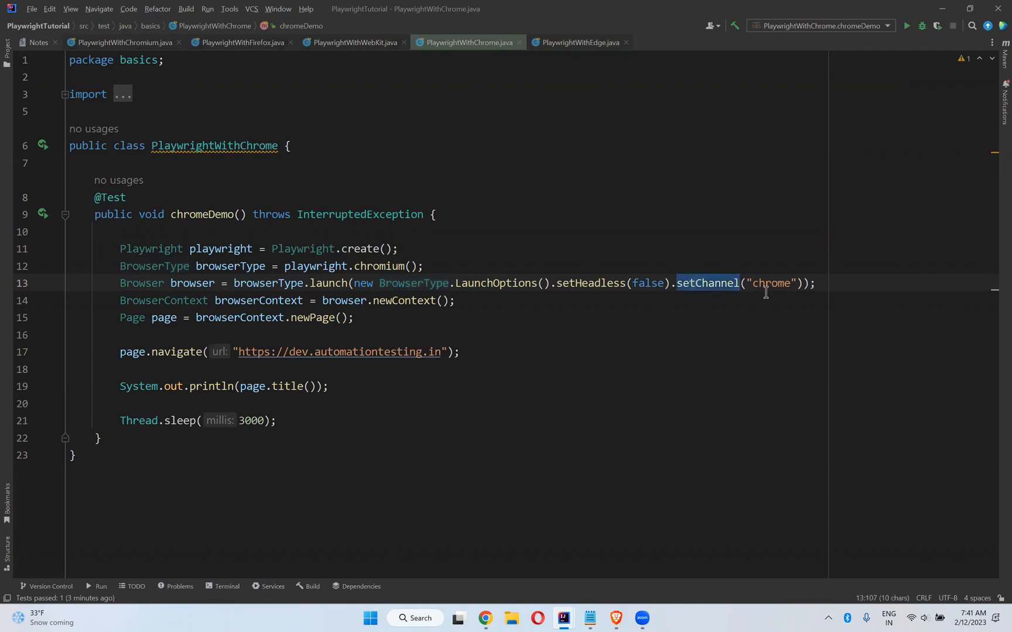
pyautogui.click(576, 42)
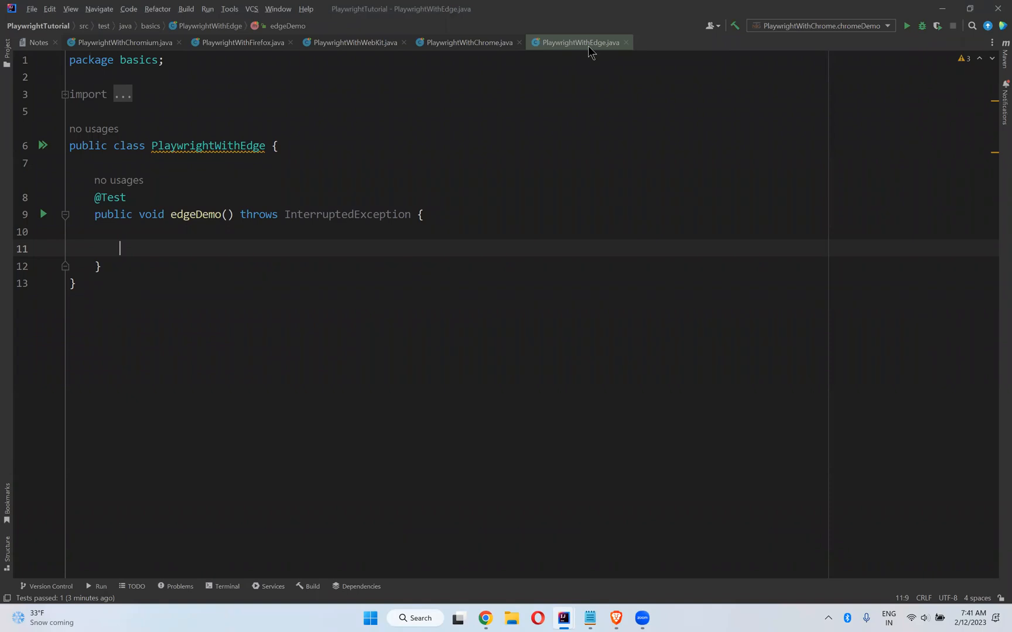
pyautogui.click(468, 42)
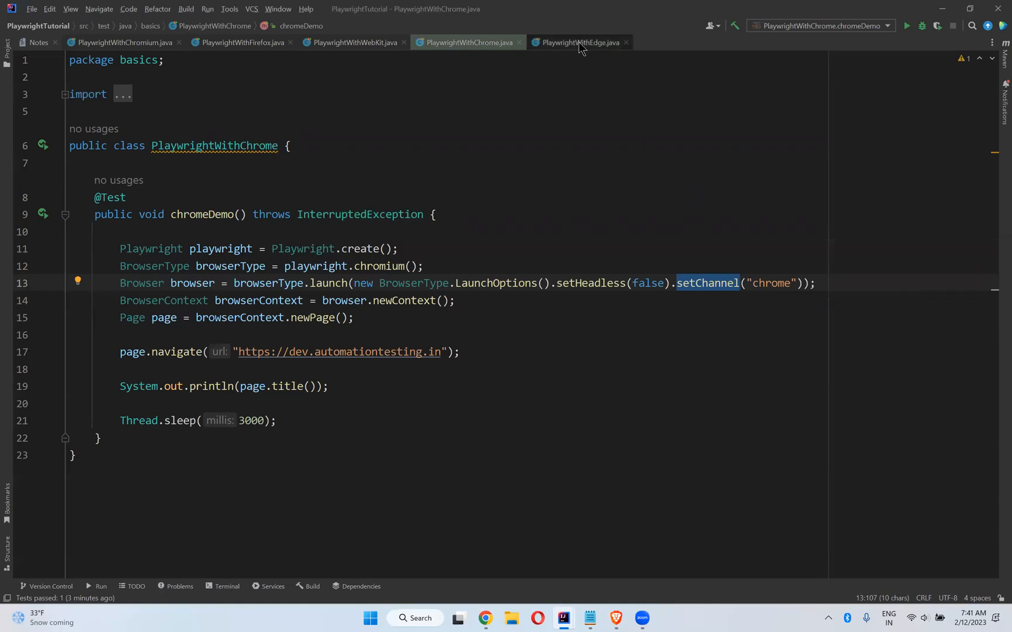
# Assign playwright = Playwright.create() inside edgeDemo.
pyautogui.click(577, 43)
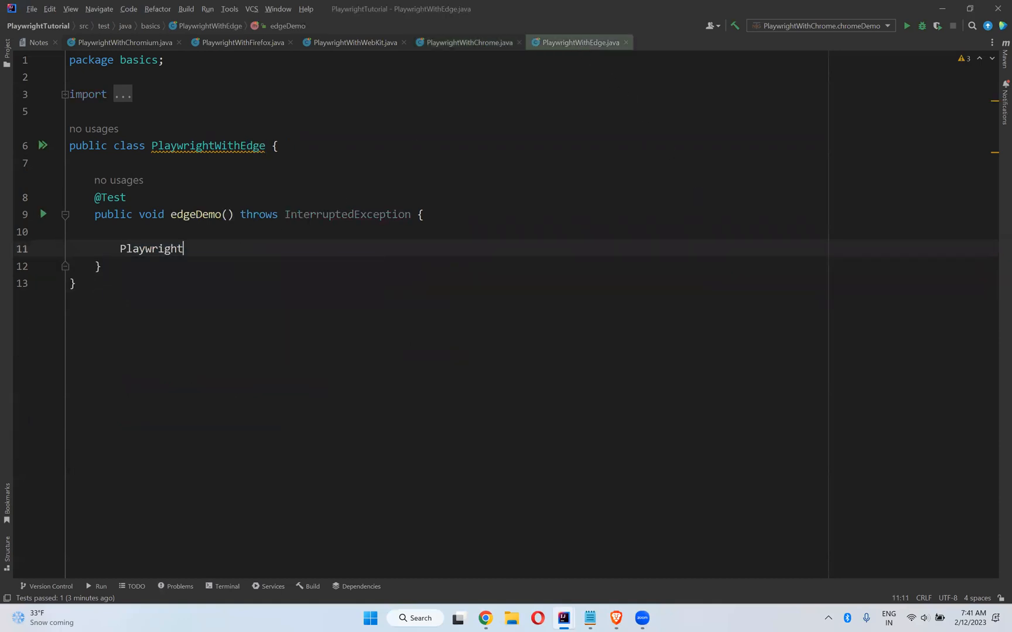
pyautogui.write('playwright =')
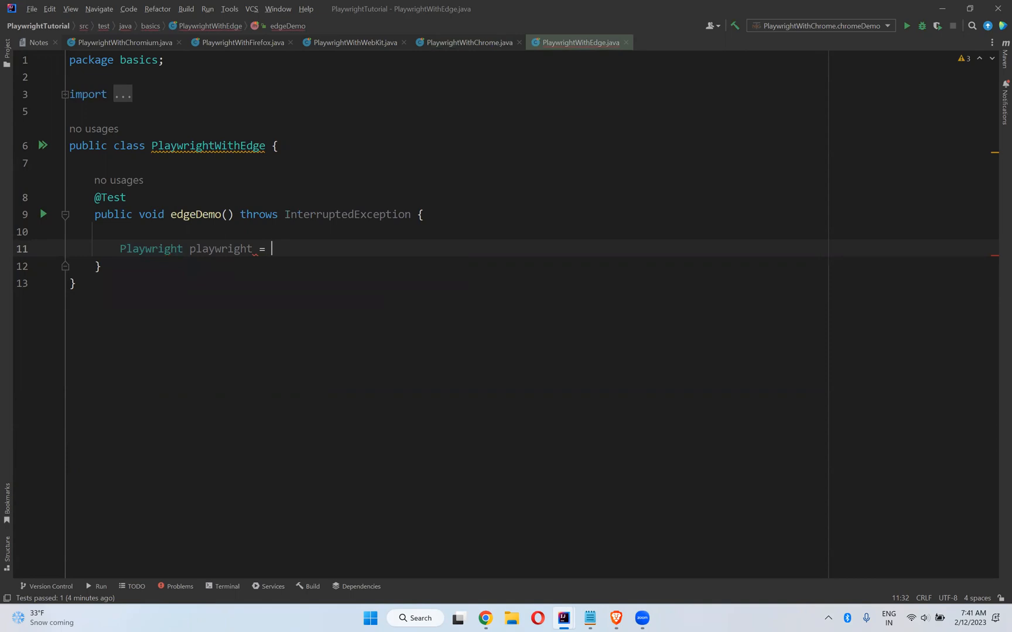
pyautogui.write('Playwright.c')
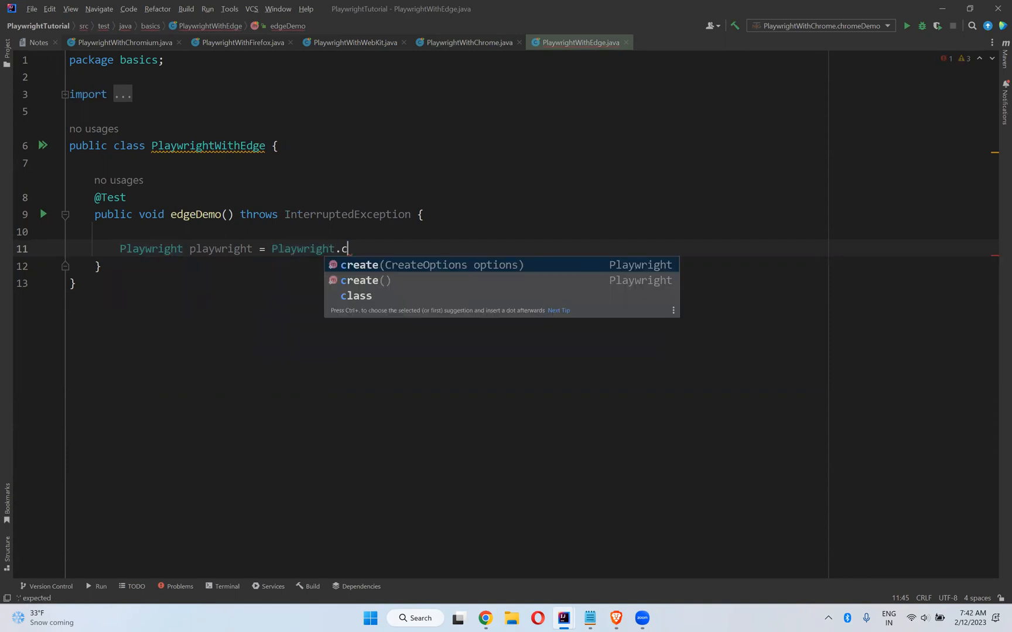
pyautogui.press('Enter')
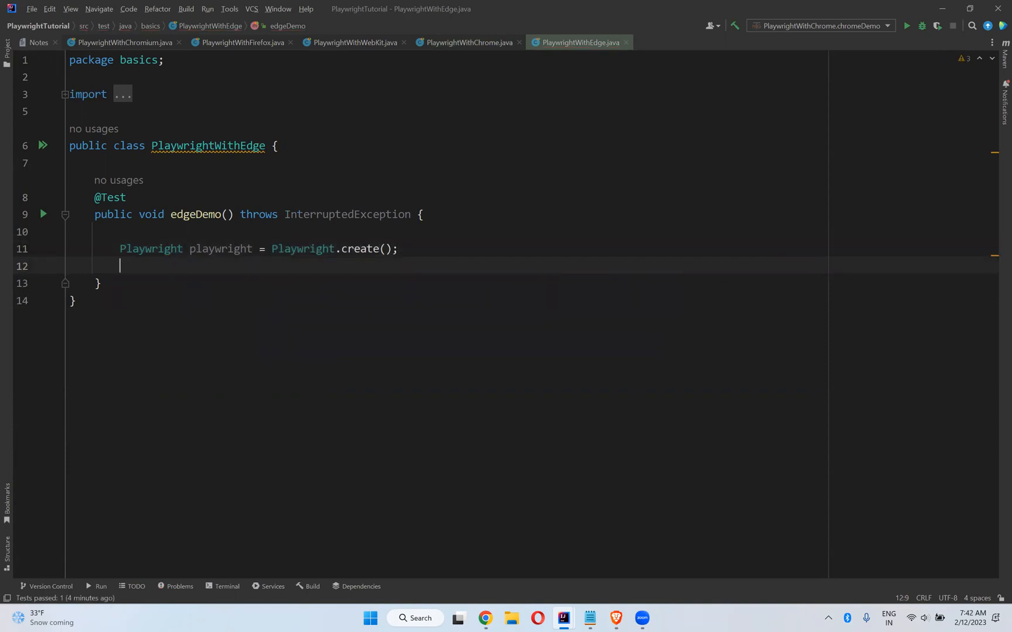
# Declare BrowserType from playwright.chromium() and begin Browser browser = browserType.
pyautogui.write('BrowserType browserType = playwright')
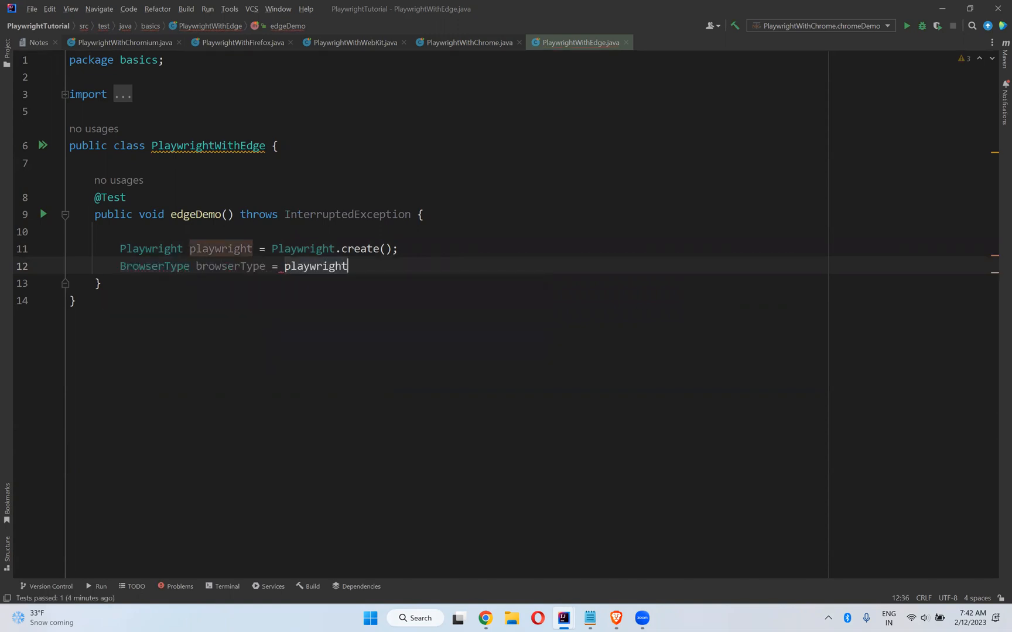
pyautogui.write('.chromium();')
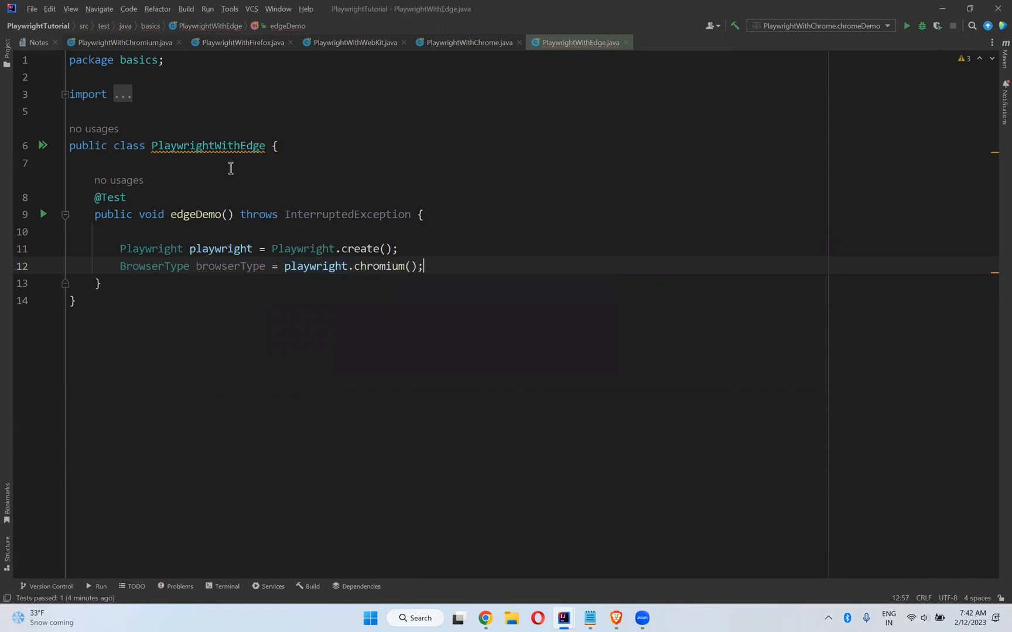
pyautogui.moveTo(370, 271)
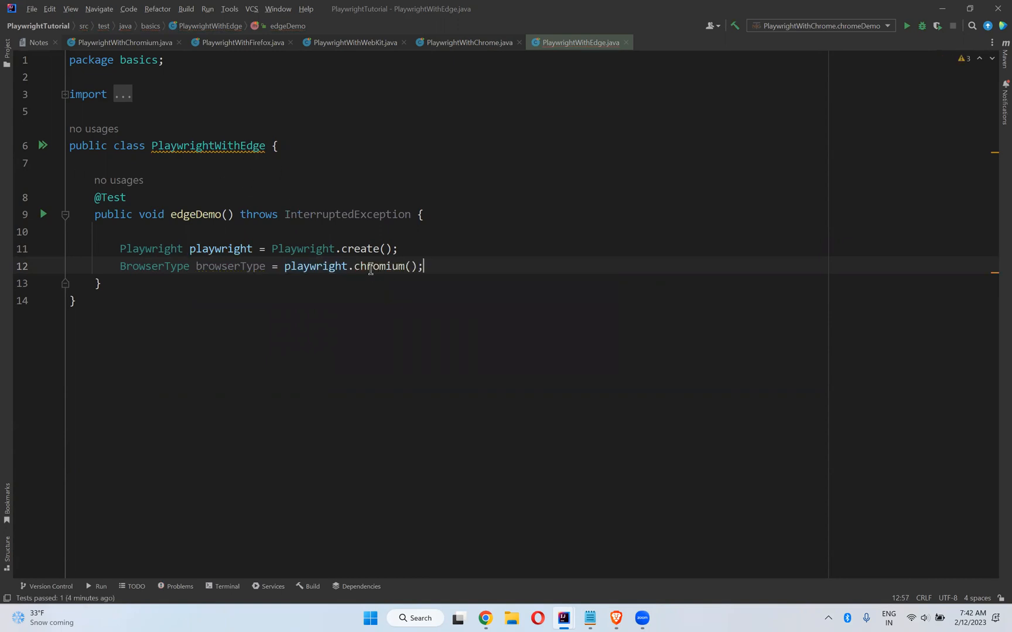
pyautogui.write('B')
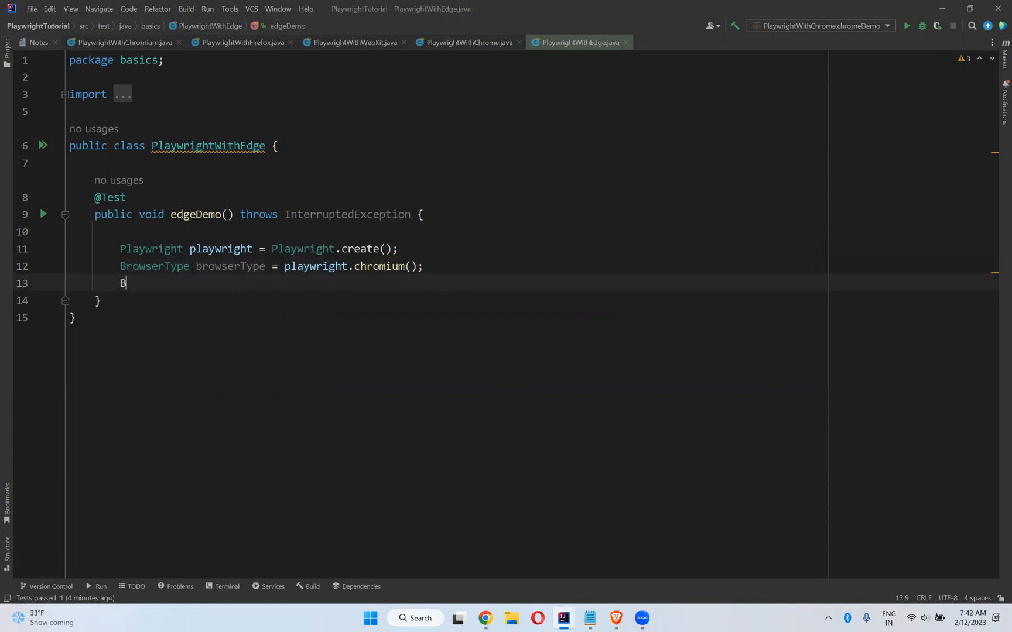
pyautogui.write('rowser')
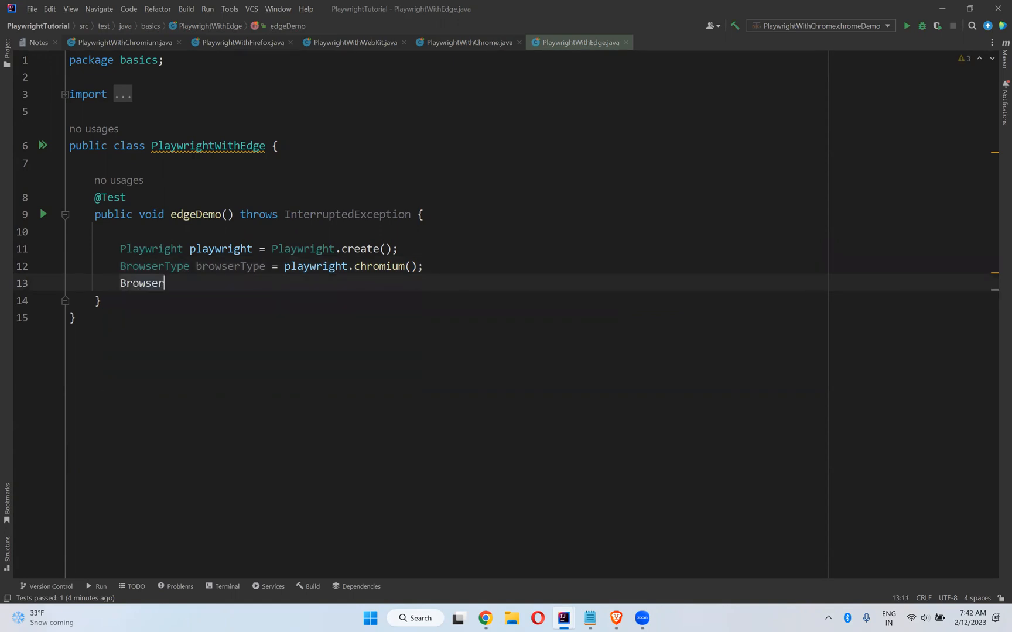
pyautogui.write('browser =')
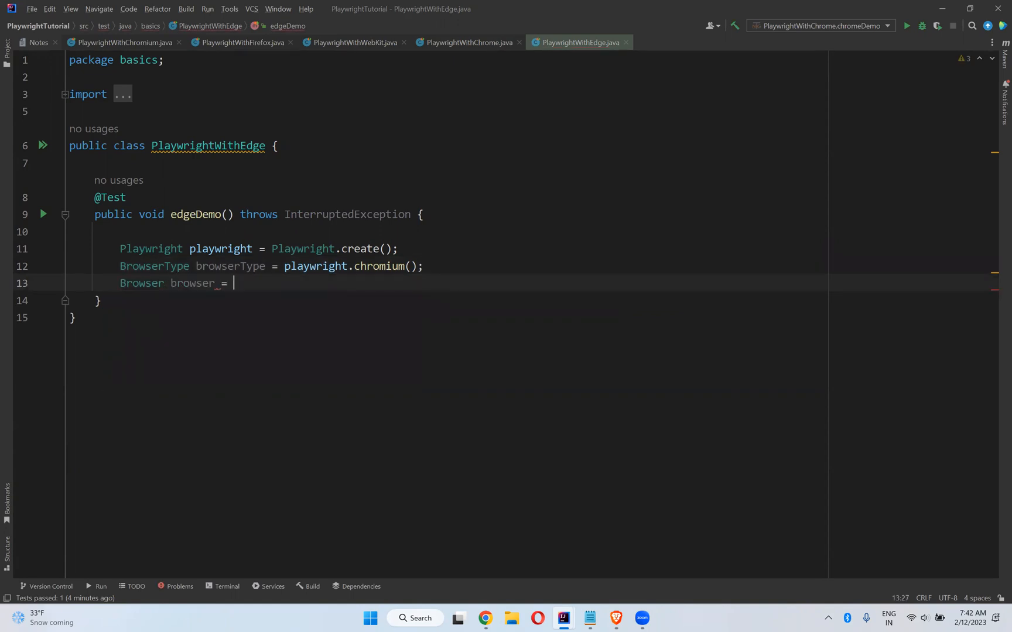
pyautogui.write('browserType.')
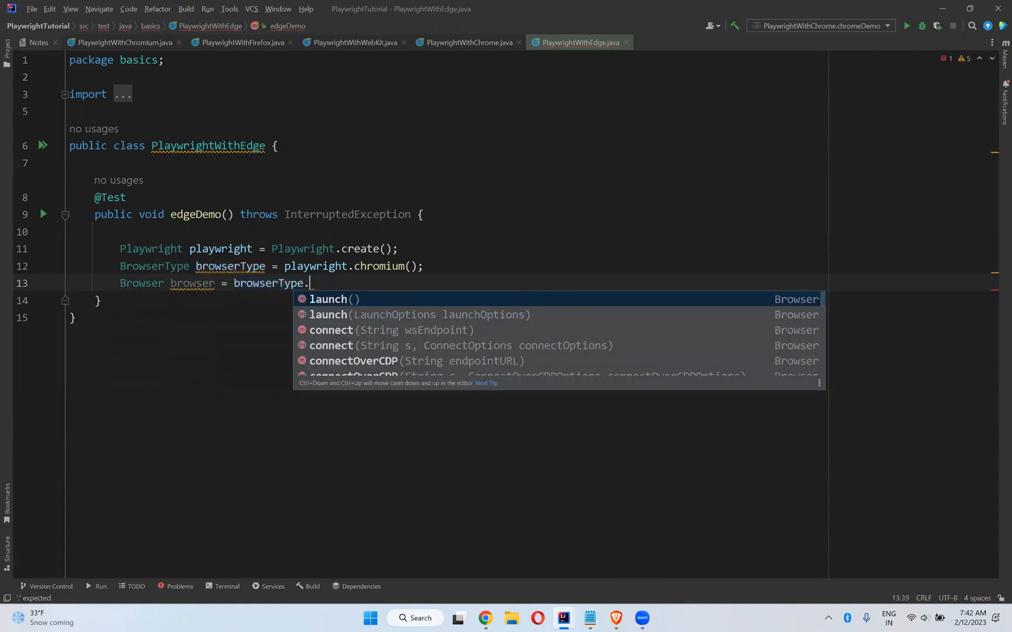
# Launch with new LaunchOptions().setHeadless("false").setChannel("msedge");.
pyautogui.click(334, 299)
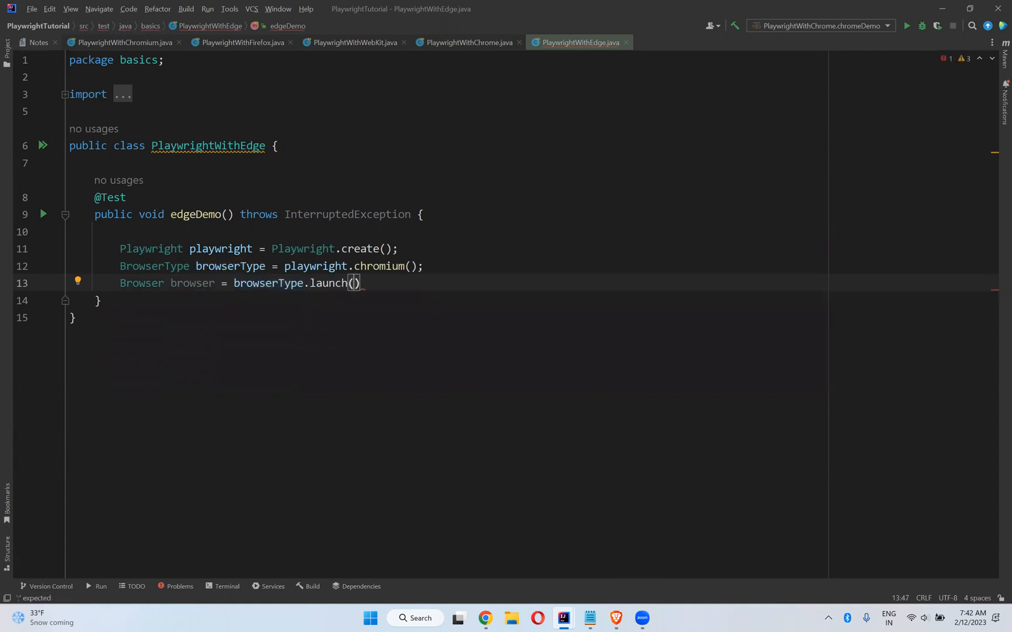
pyautogui.write('new')
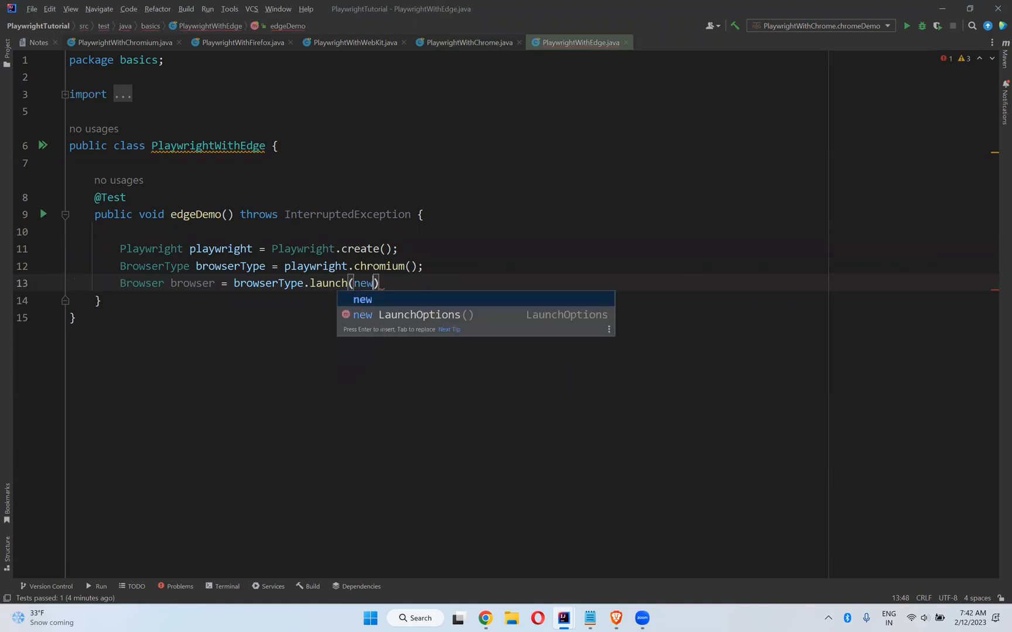
pyautogui.press('Enter')
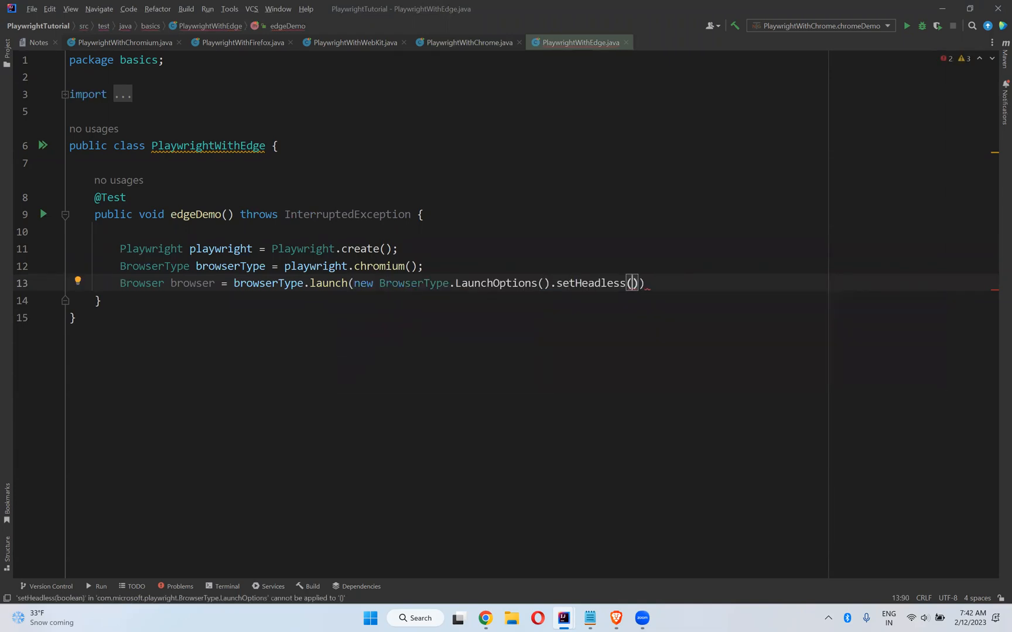
pyautogui.write('"false"')
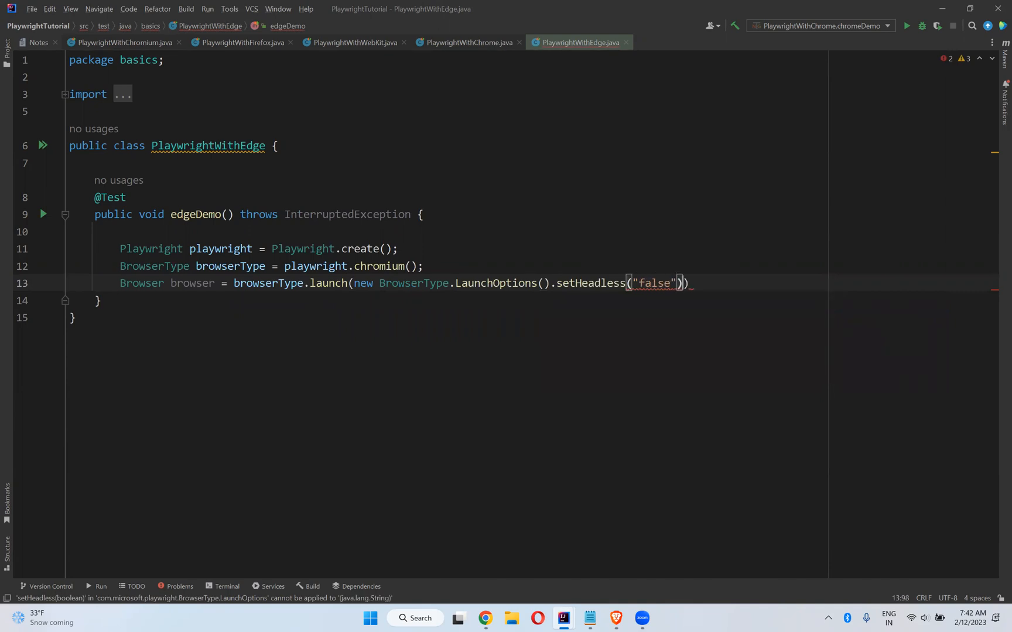
pyautogui.write('.setChannel()')
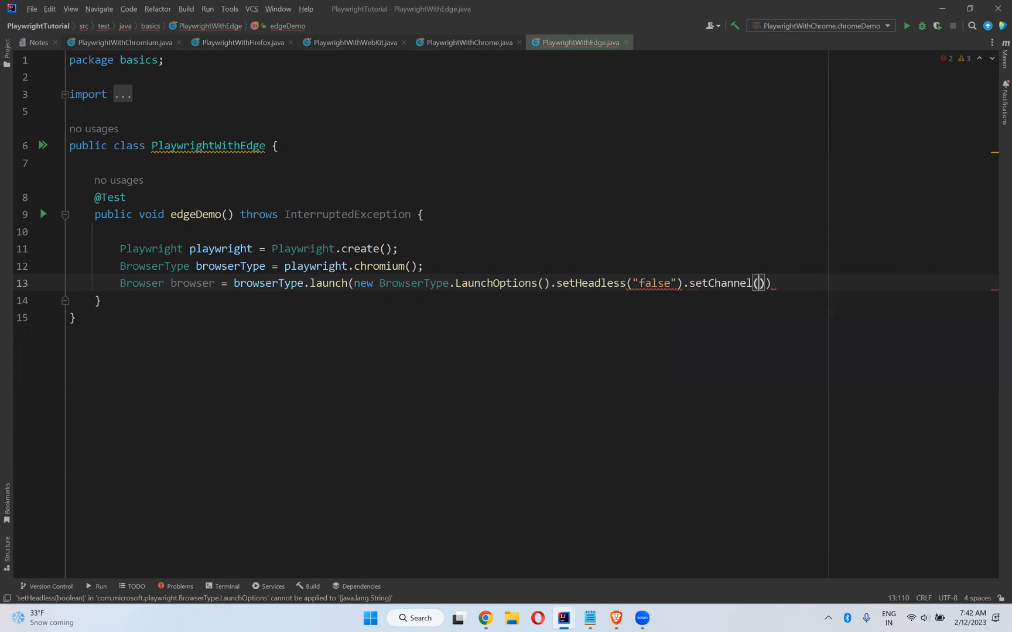
pyautogui.write('""')
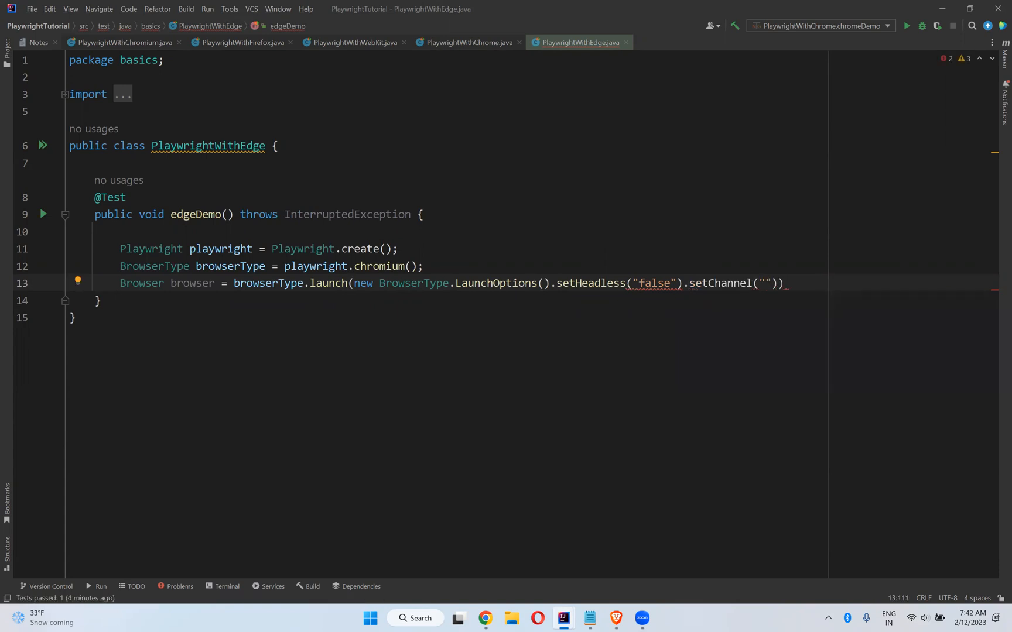
pyautogui.write('msedge')
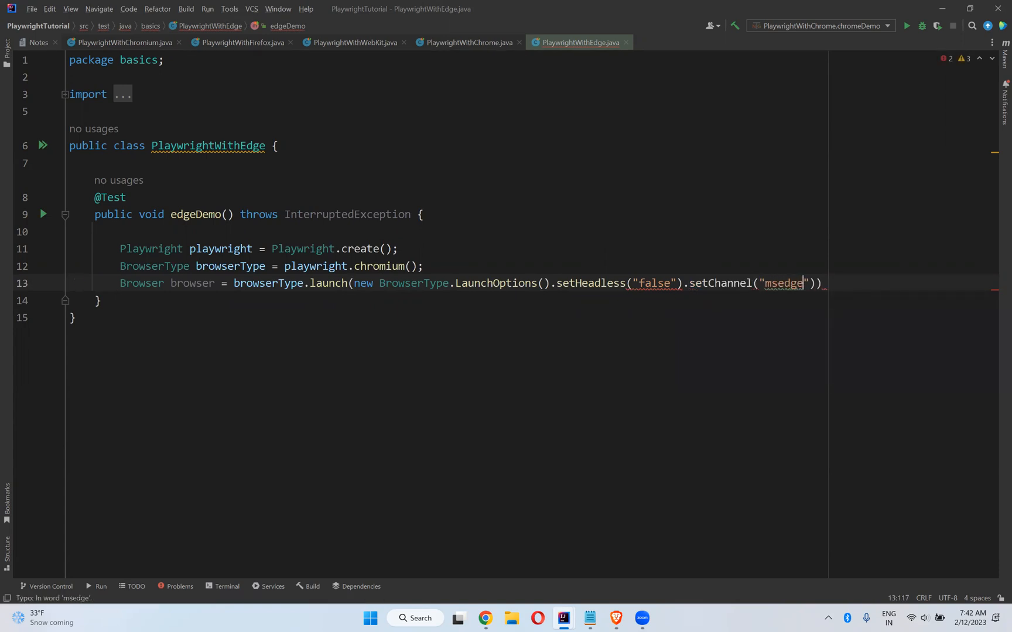
pyautogui.write(';')
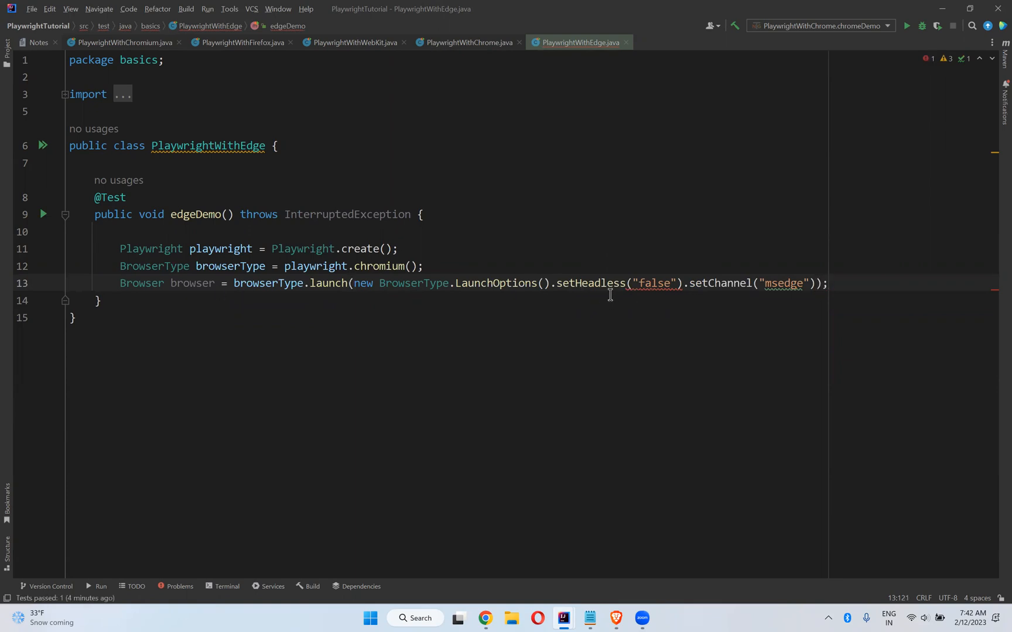
pyautogui.moveTo(594, 282)
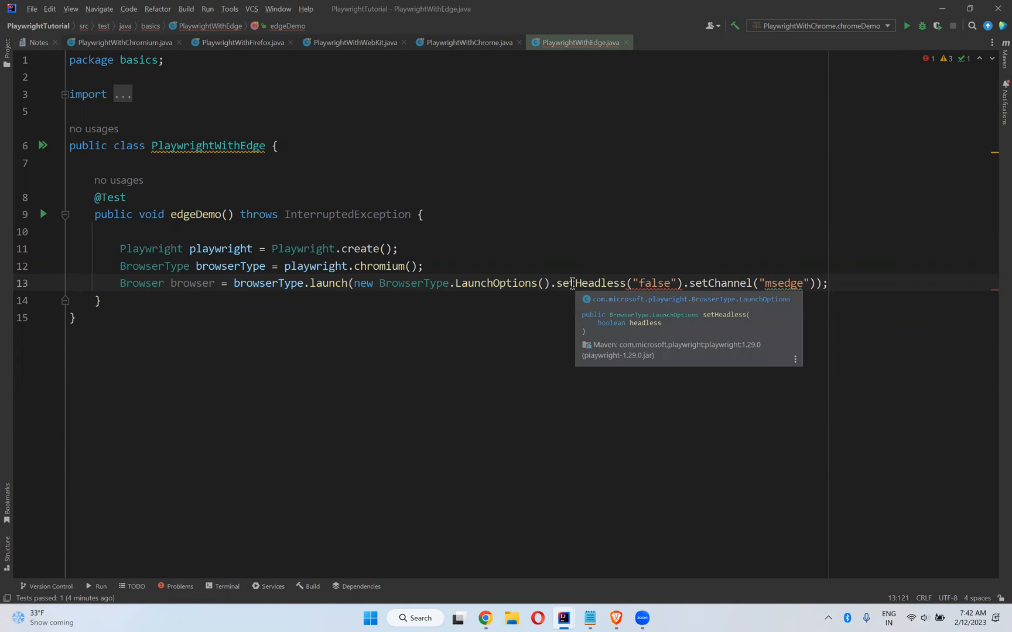
pyautogui.moveTo(594, 283)
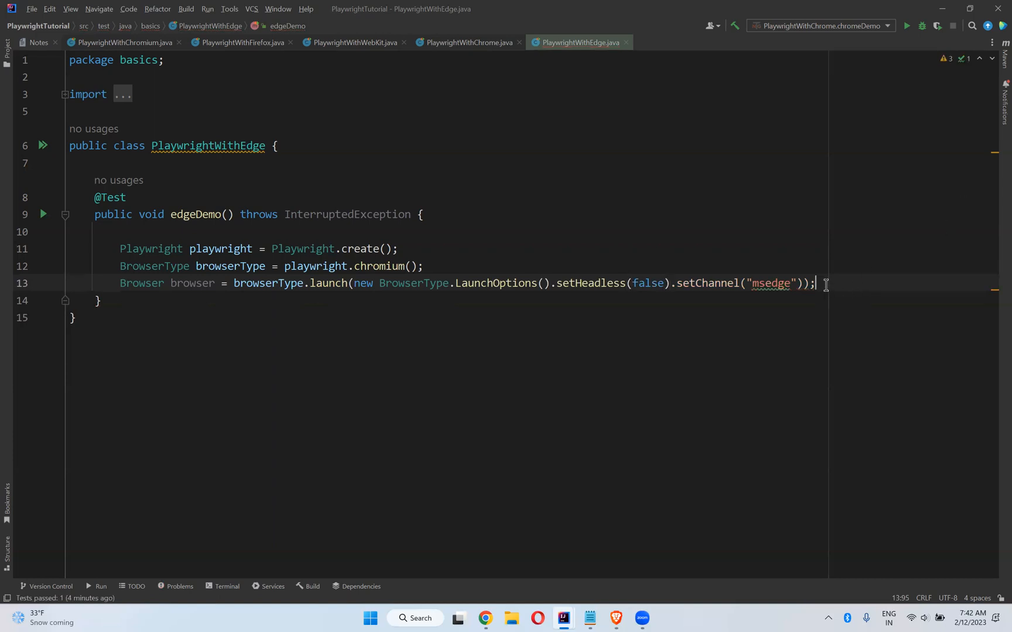
# Add BrowserContext browserContext = browser.newContext(); and Page page = browserContext.newPage();.
pyautogui.write('BrowserContext browserContext')
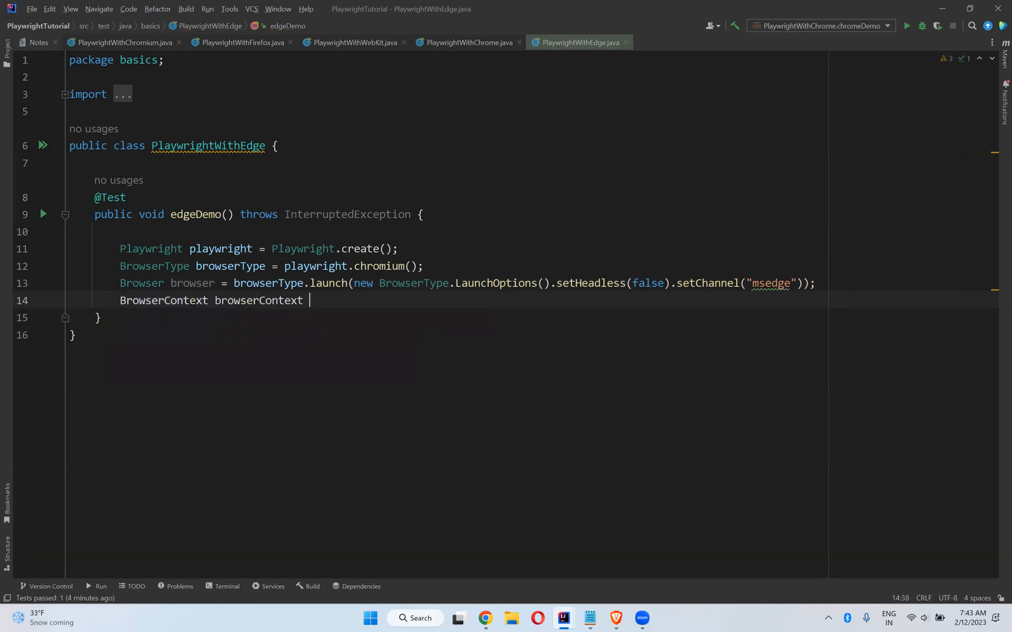
pyautogui.write('= browser.')
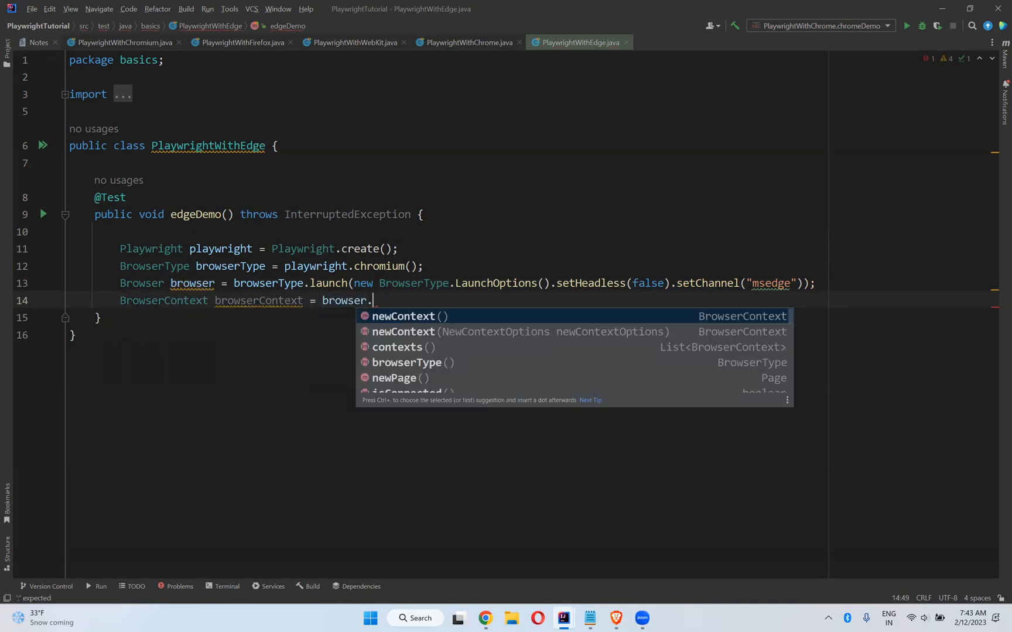
pyautogui.press('Enter')
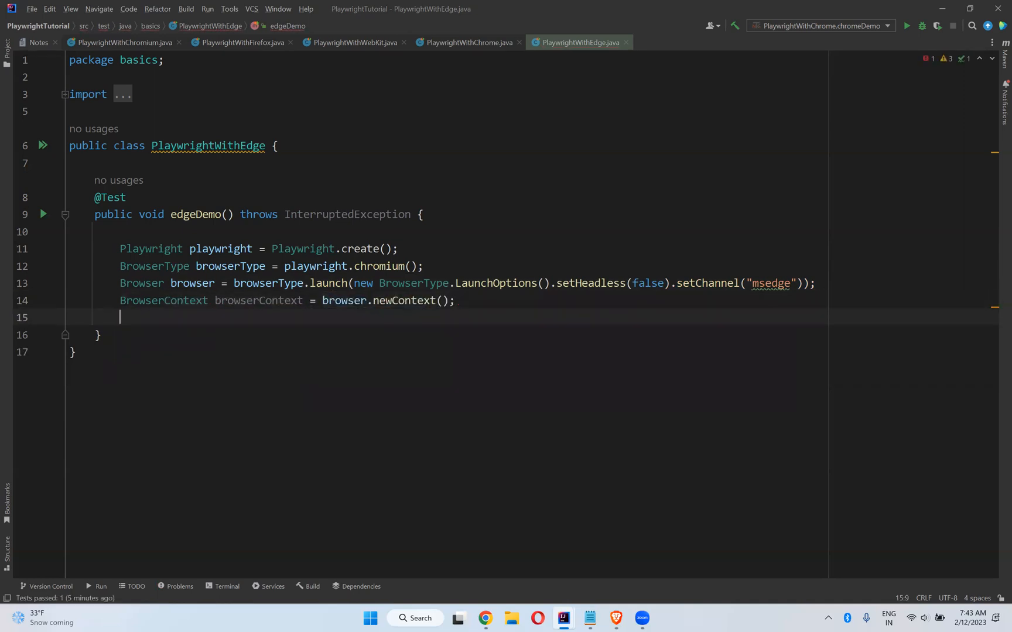
pyautogui.write('Page page')
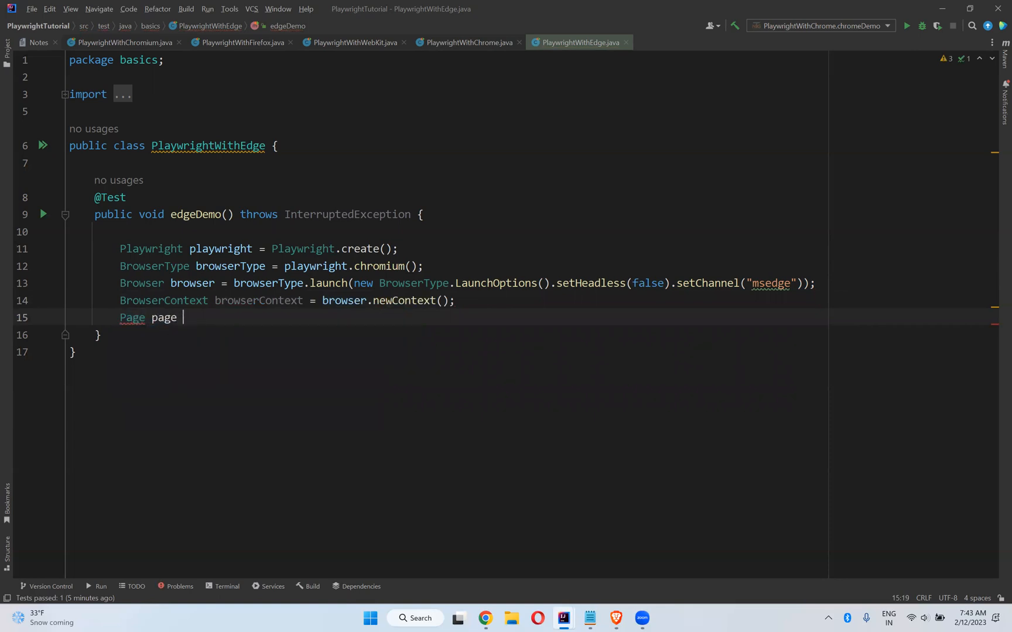
pyautogui.write('= b')
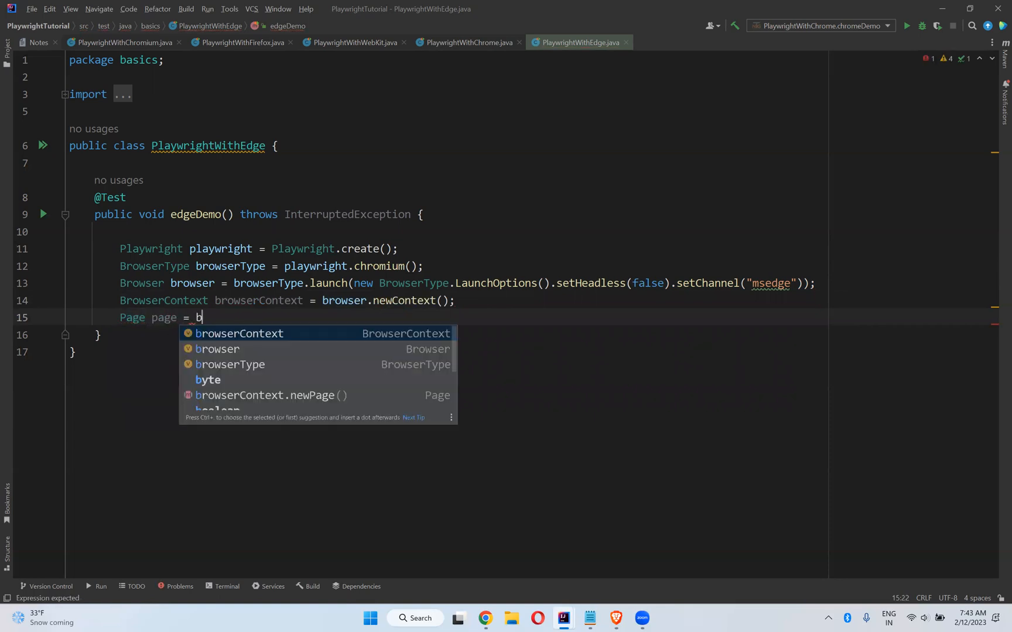
pyautogui.write('browserContext.newPage();')
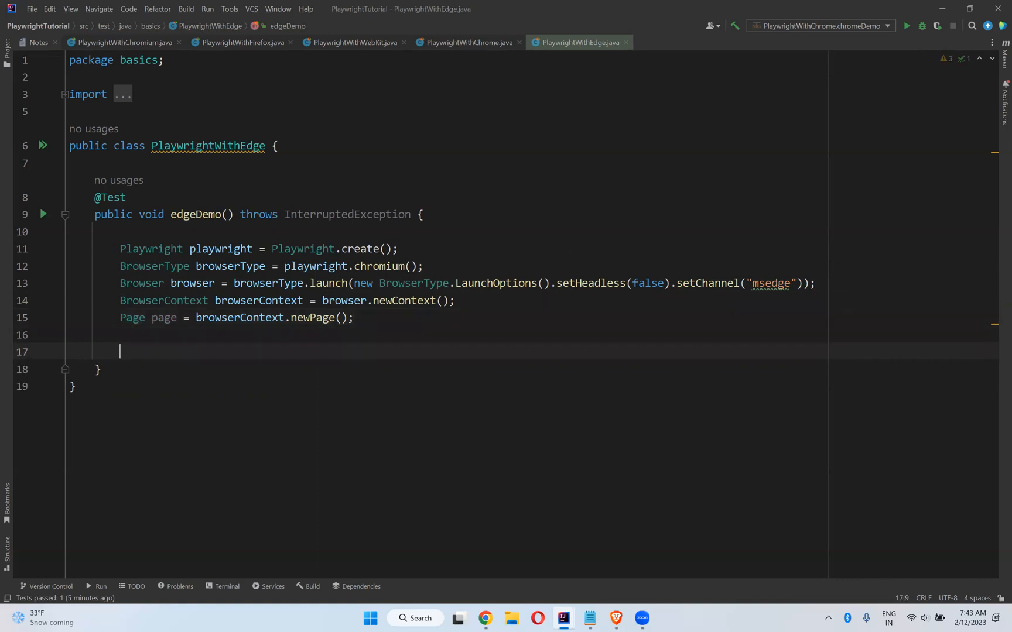
pyautogui.write('page.navigate()')
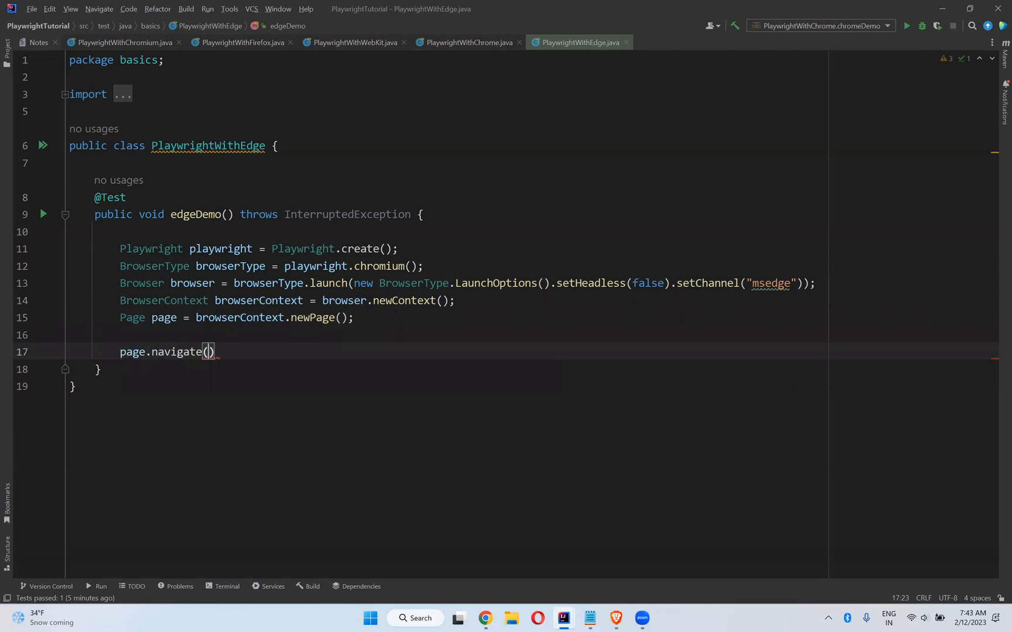
pyautogui.write('"https:')
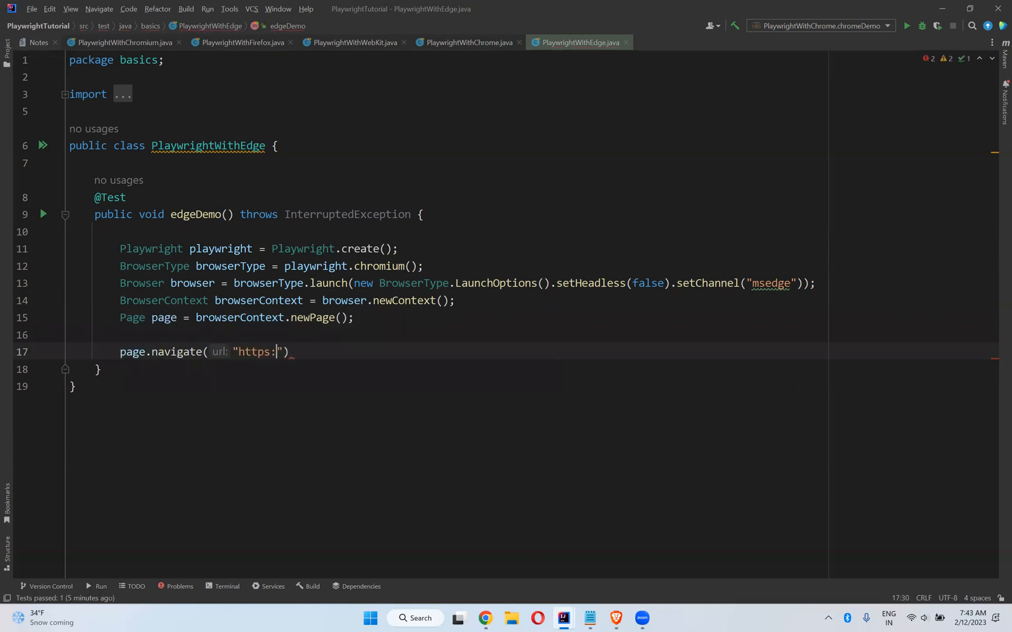
pyautogui.write('//de')
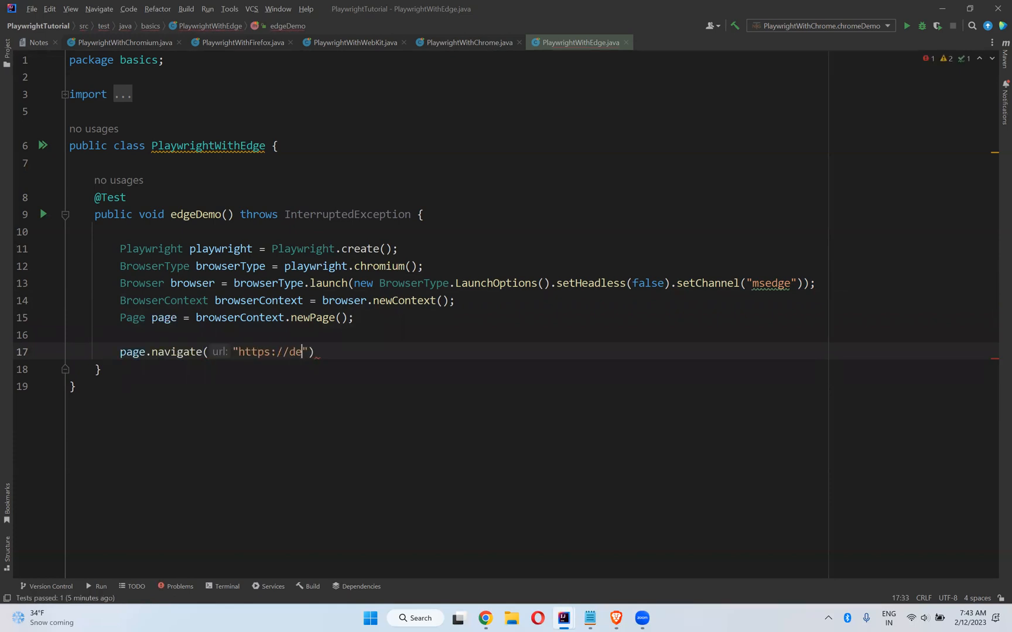
pyautogui.write('v.automationte')
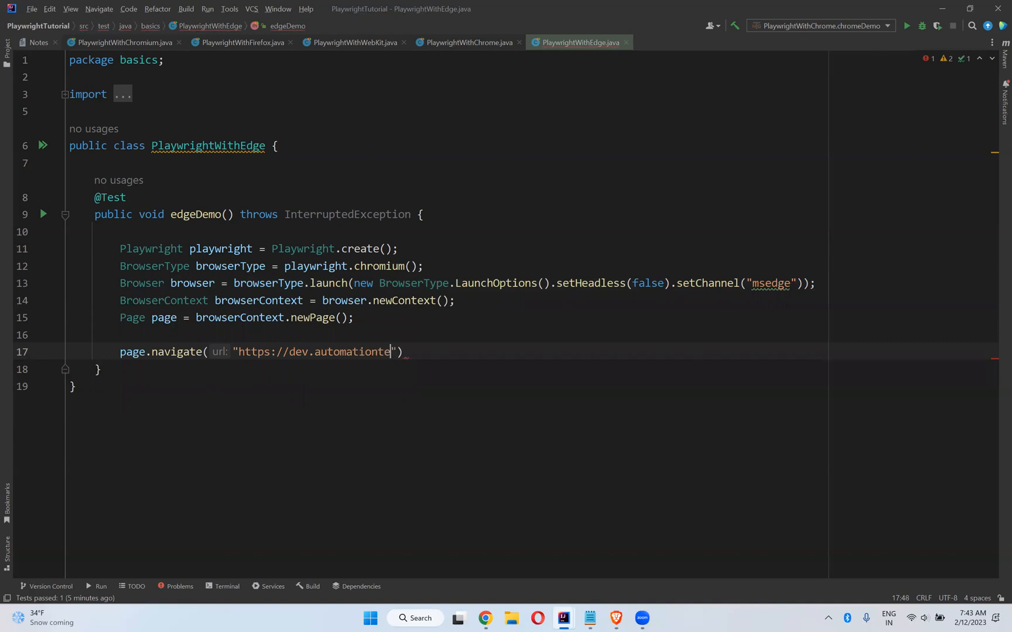
pyautogui.write('sting.in')
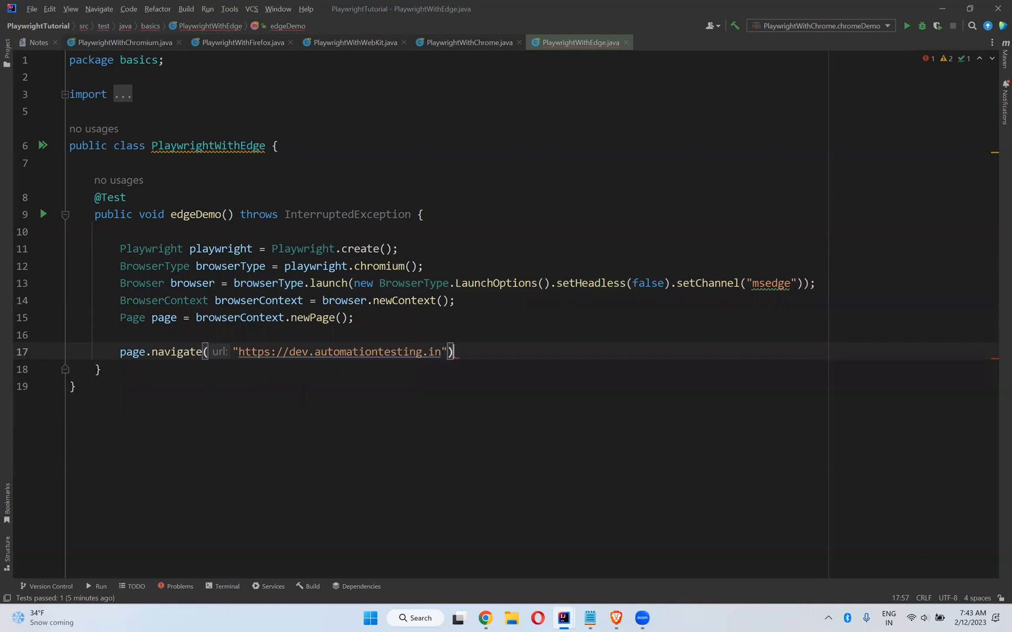
# Print page.title() with System.out.println and add Thread.sleep(3000);.
pyautogui.write('System.out.println();')
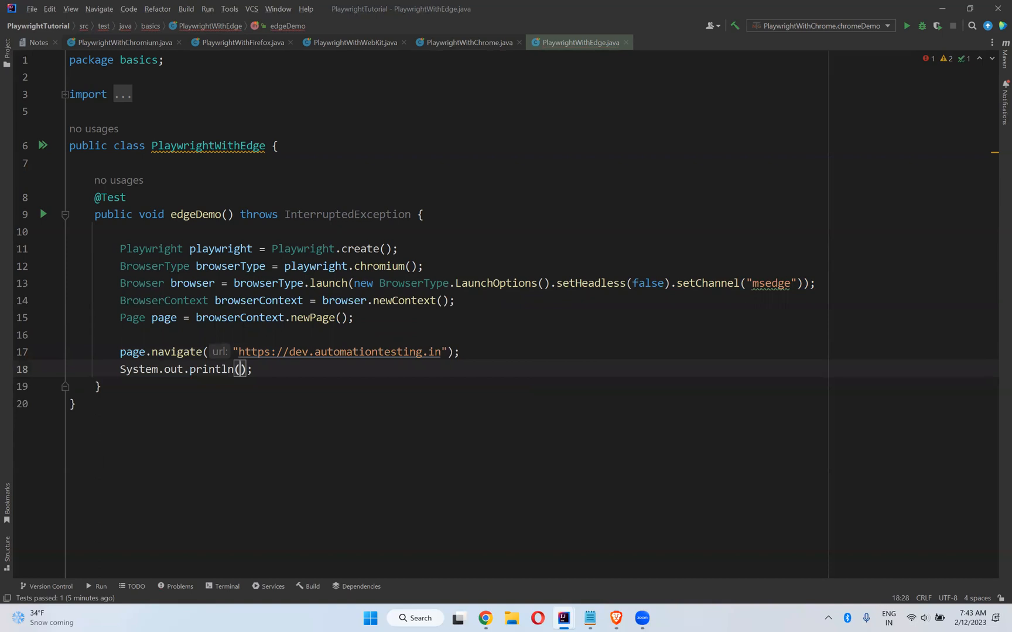
pyautogui.write('page.title(')
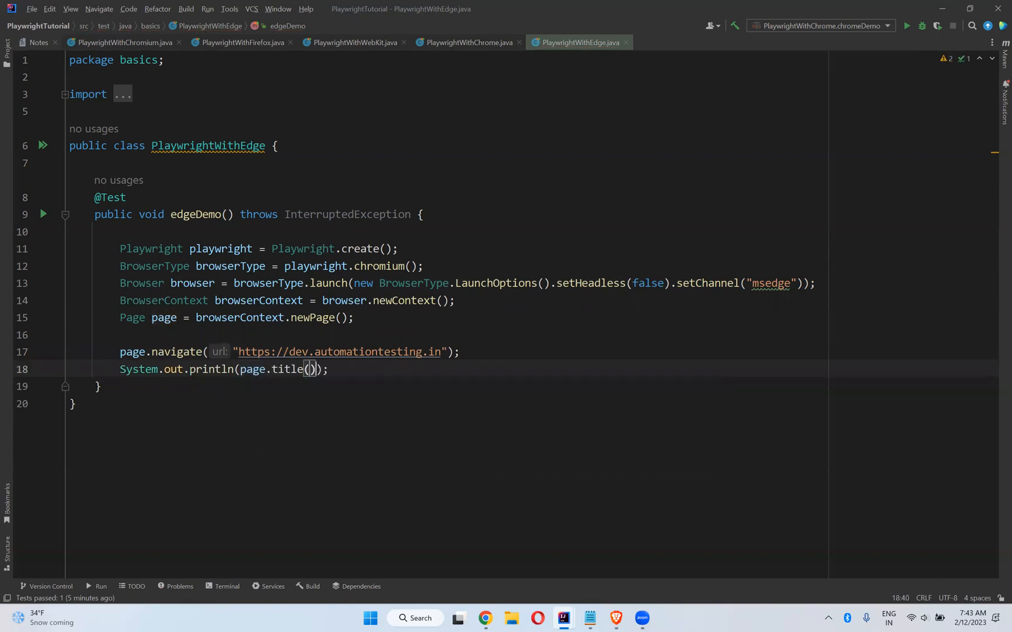
pyautogui.press('enter')
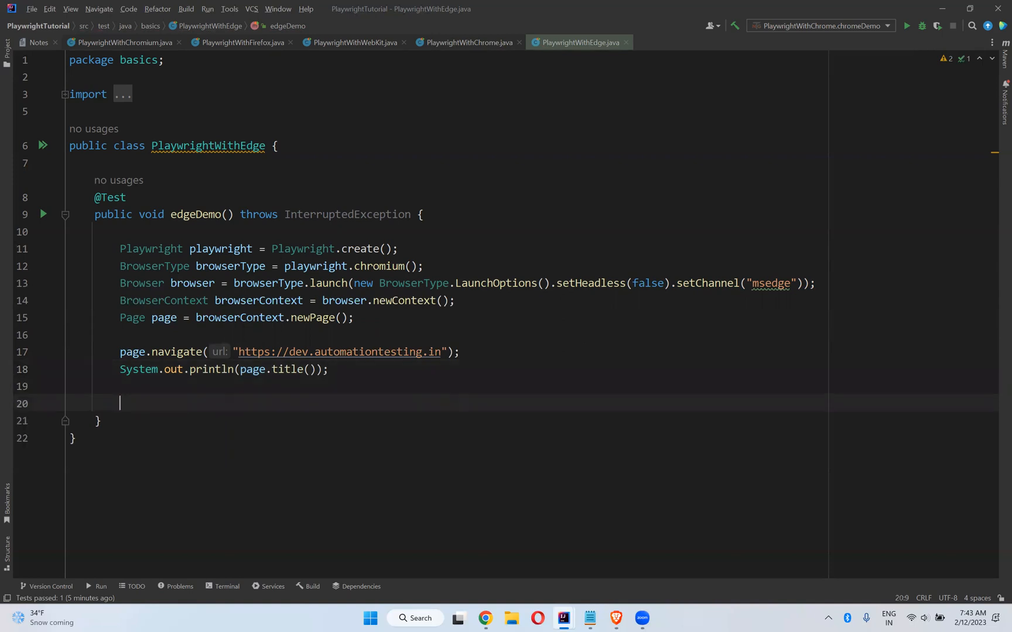
pyautogui.write('Thread.')
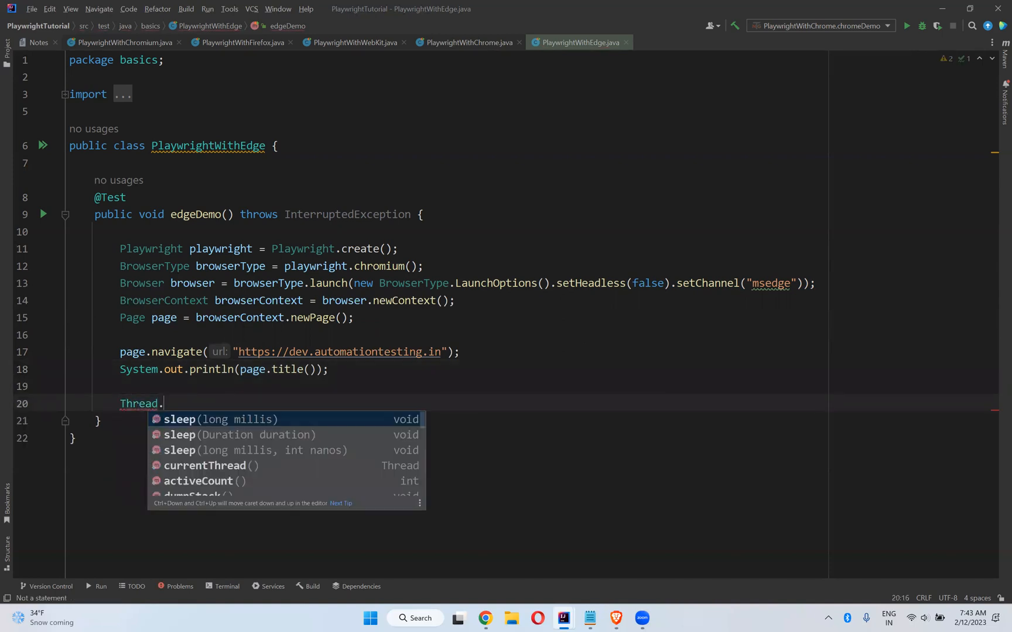
pyautogui.write('sleep(3)')
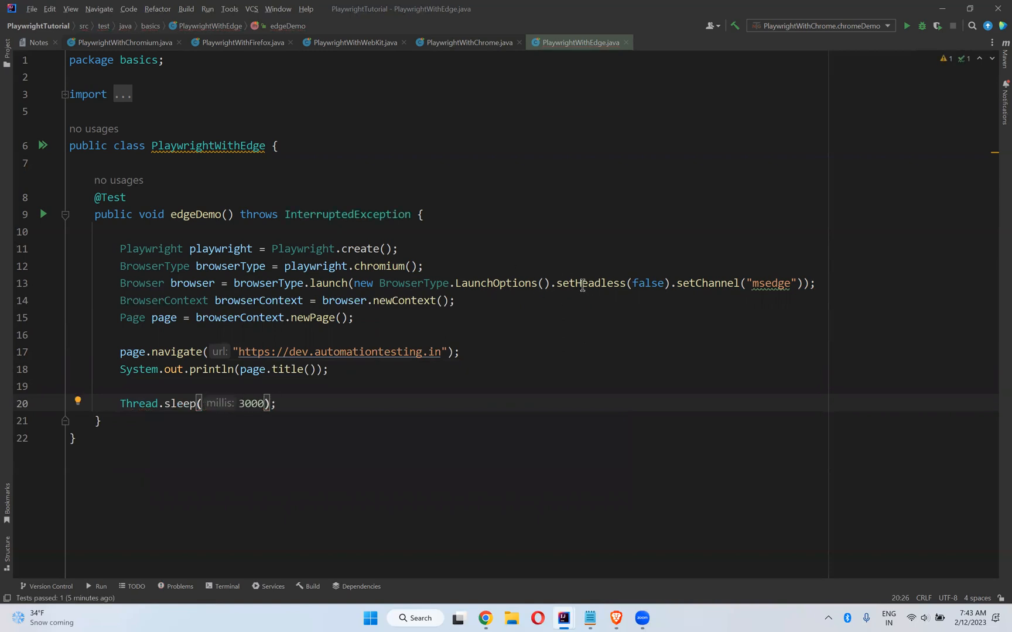
pyautogui.moveTo(612, 282)
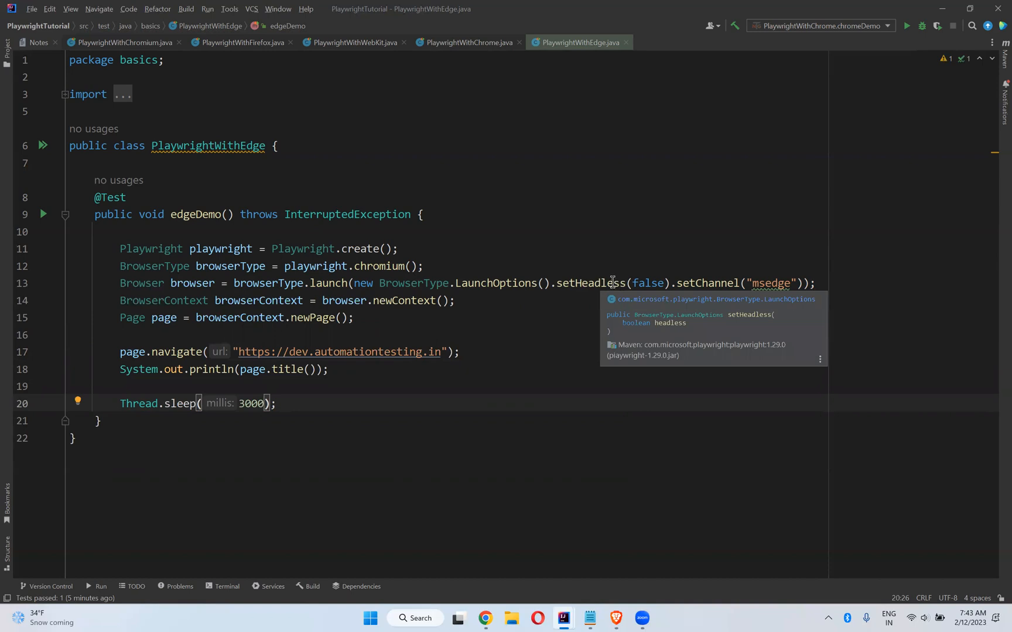
pyautogui.moveTo(707, 305)
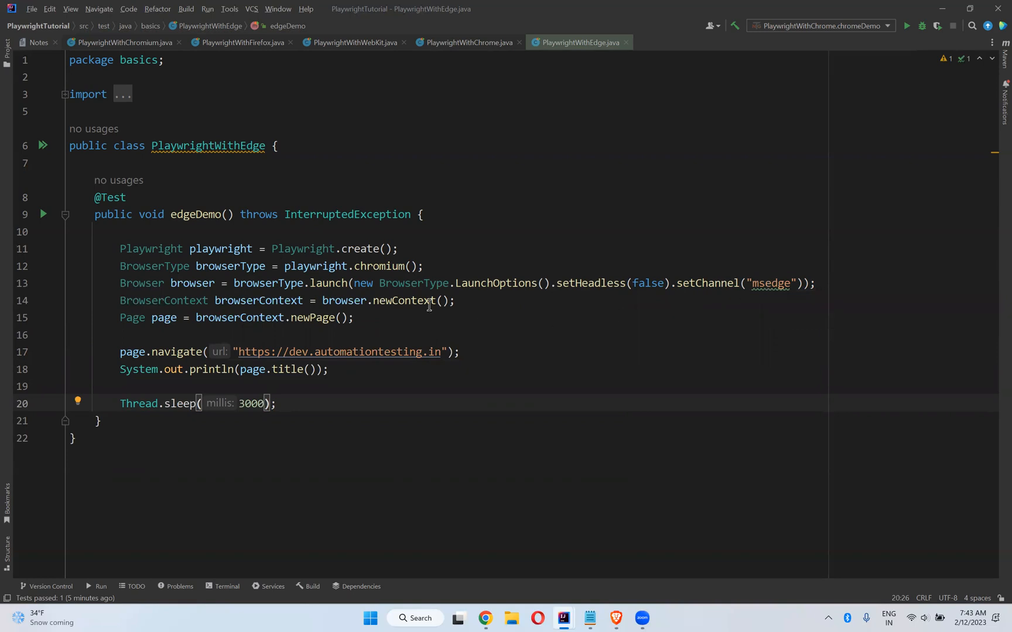
pyautogui.doubleClick(378, 265)
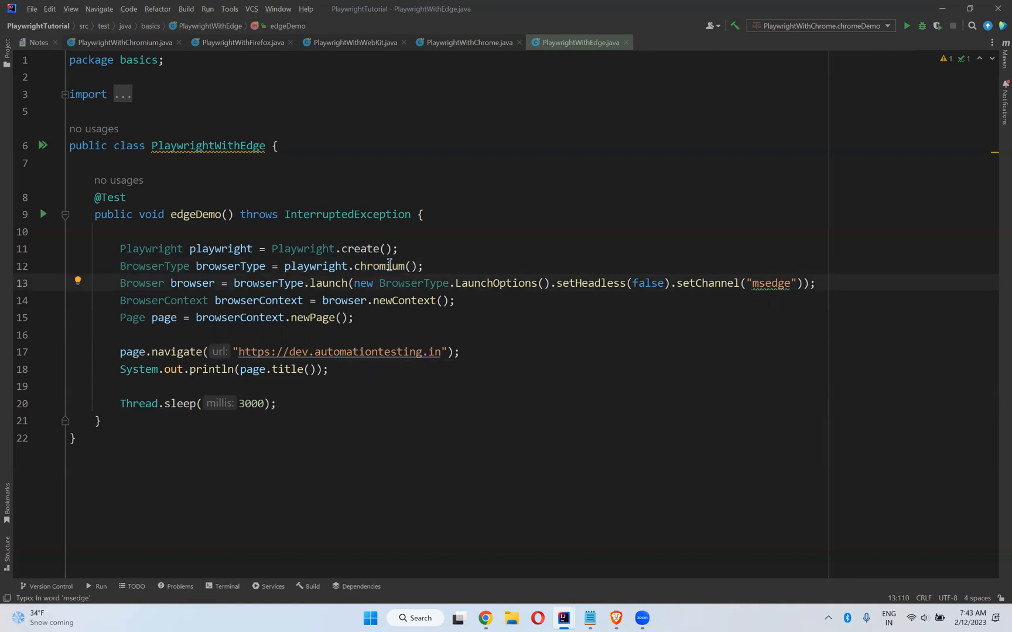
pyautogui.doubleClick(378, 266)
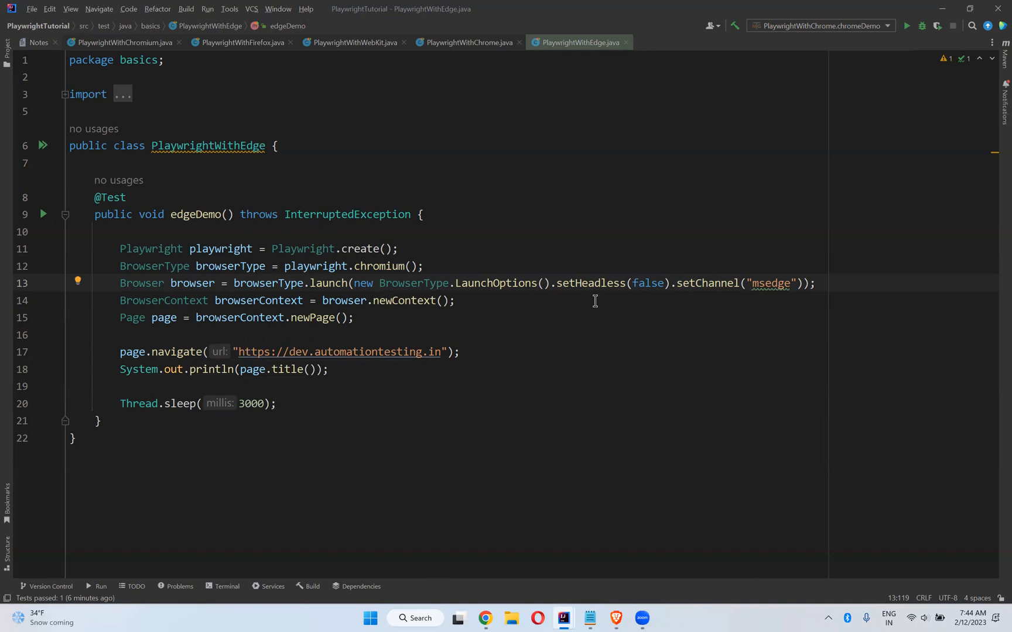
pyautogui.moveTo(767, 287)
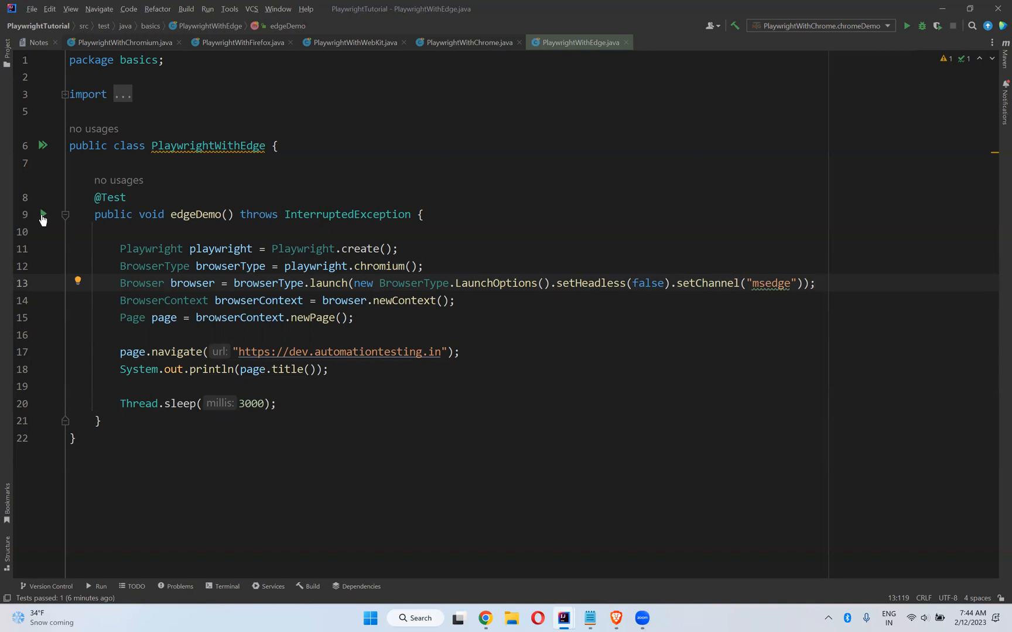
# Run the edgeDemo test from the gutter icon; it passes printing "Automation Testing Demo".
pyautogui.click(42, 215)
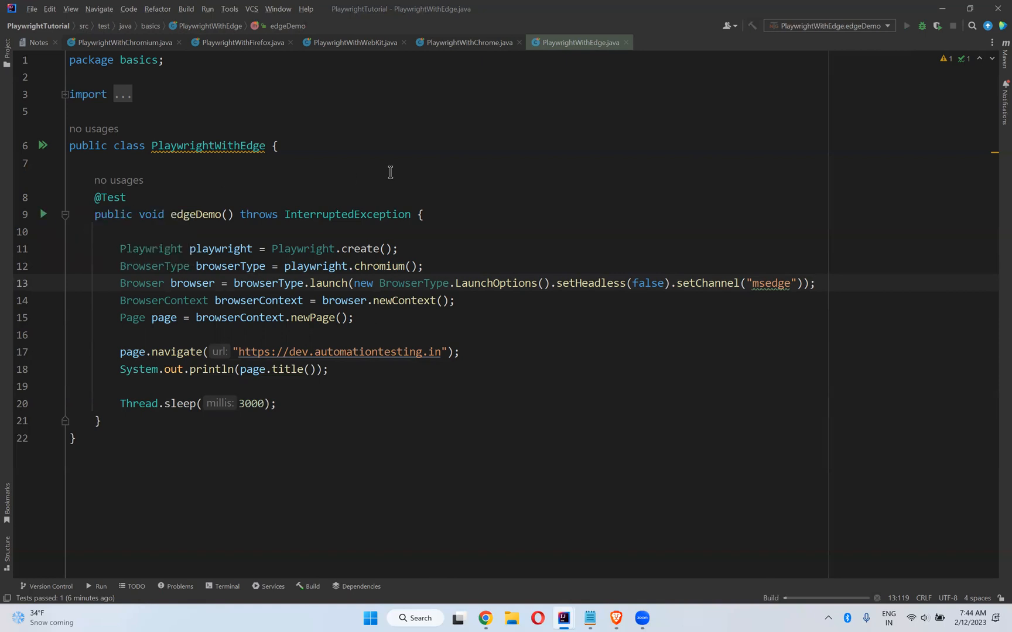
pyautogui.click(907, 26)
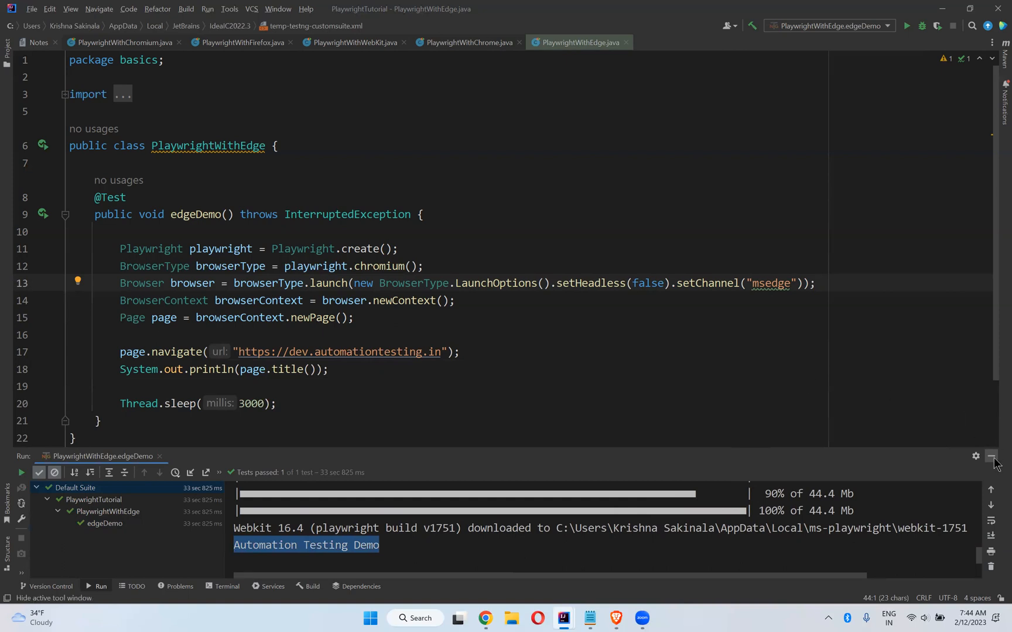
# Hide the Run tool window, leaving only the PlaywrightWithEdge code visible.
pyautogui.click(996, 458)
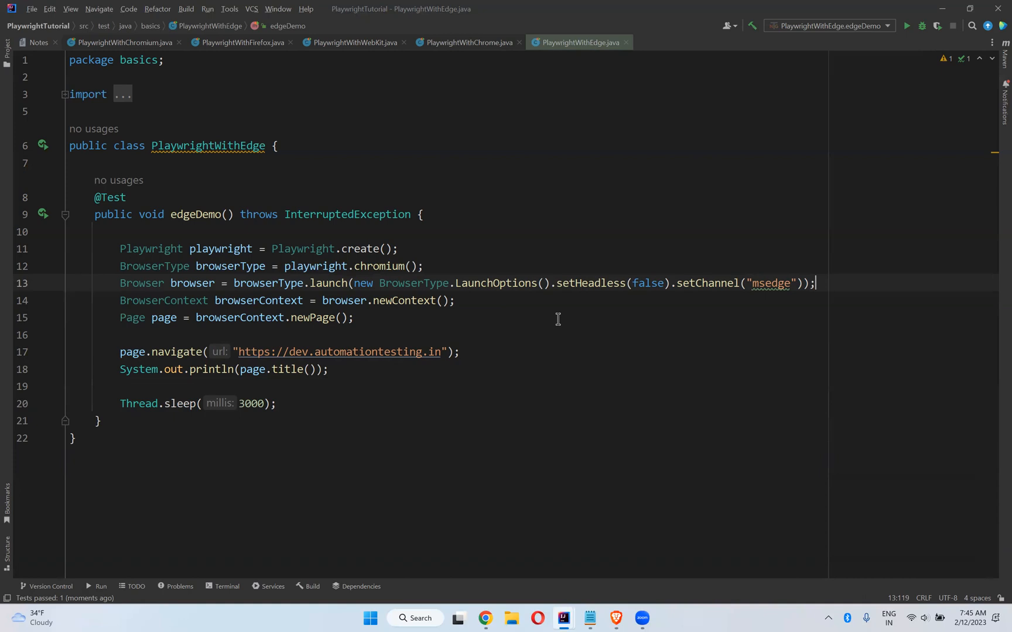
pyautogui.moveTo(793, 168)
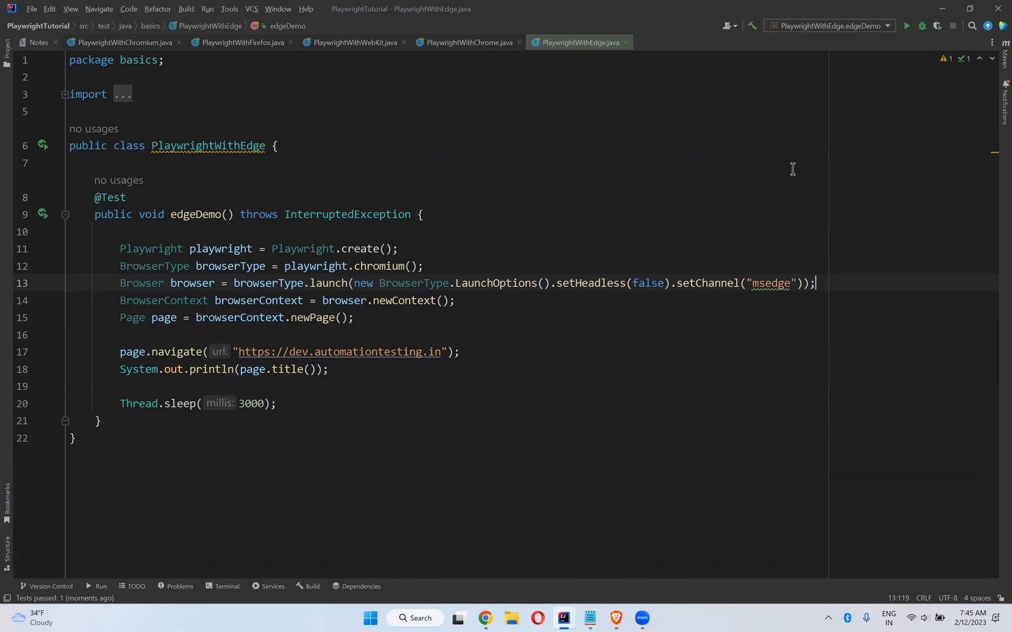